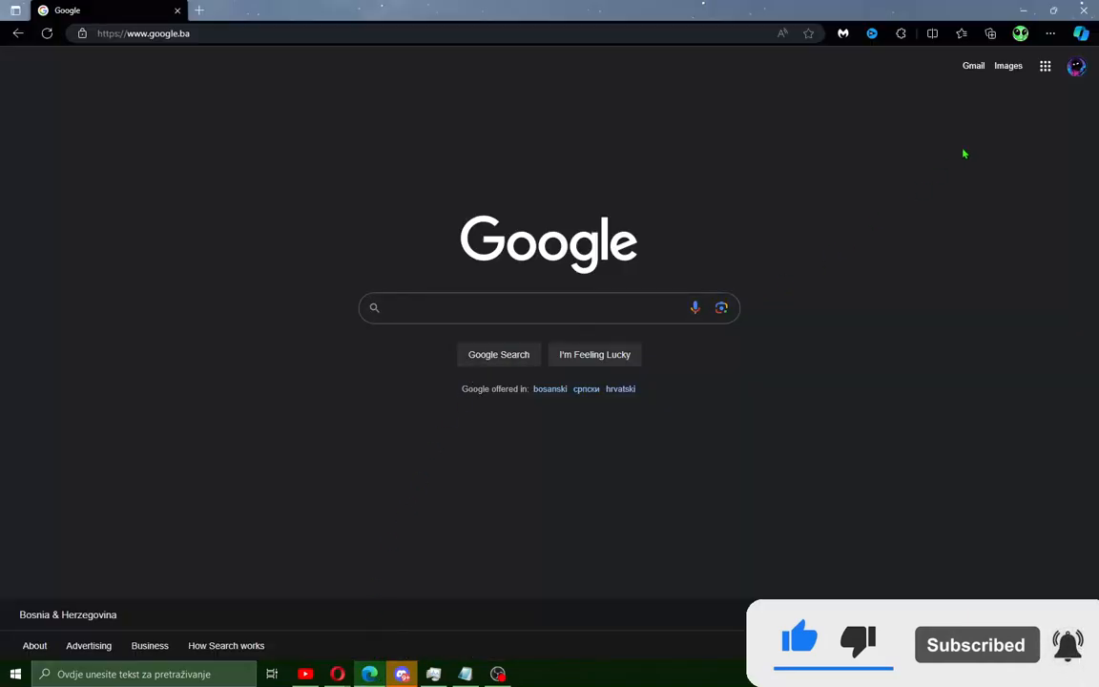
Reach My Activity from the Google apps grid via Account > Data & privacy > History settings
click(1046, 65)
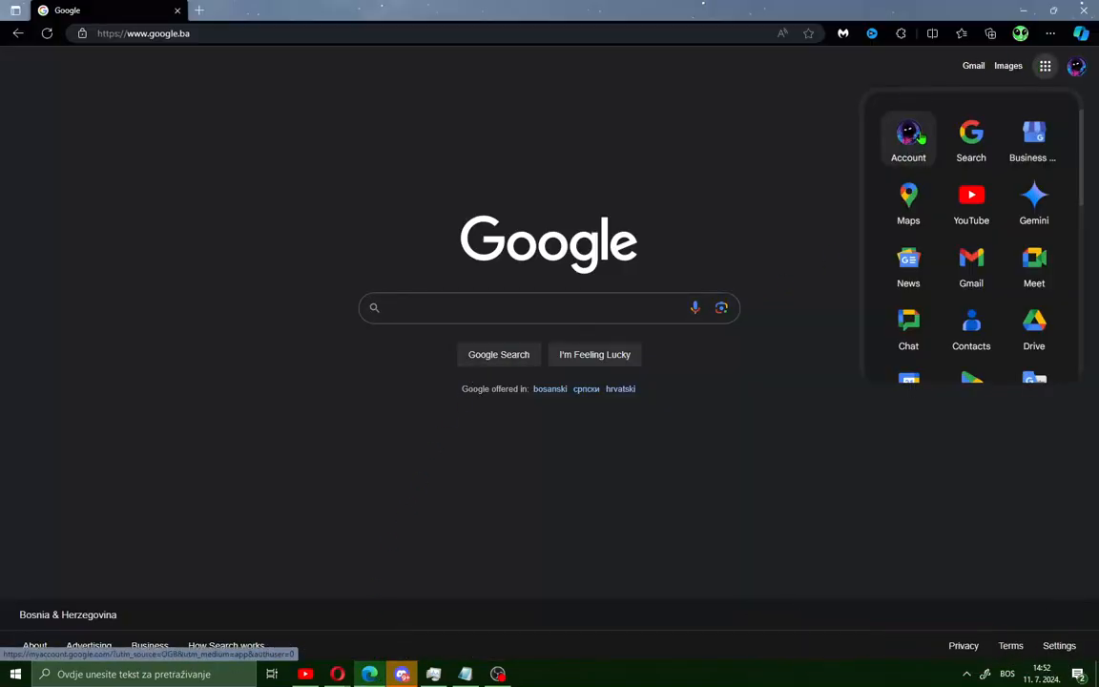
click(908, 137)
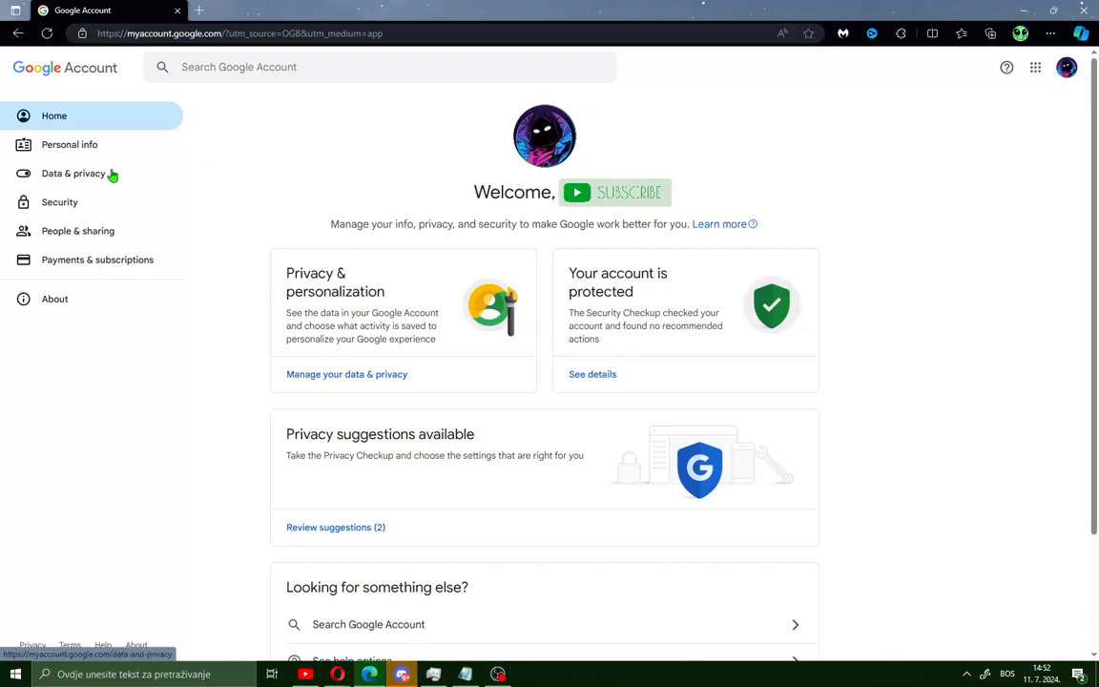
click(73, 172)
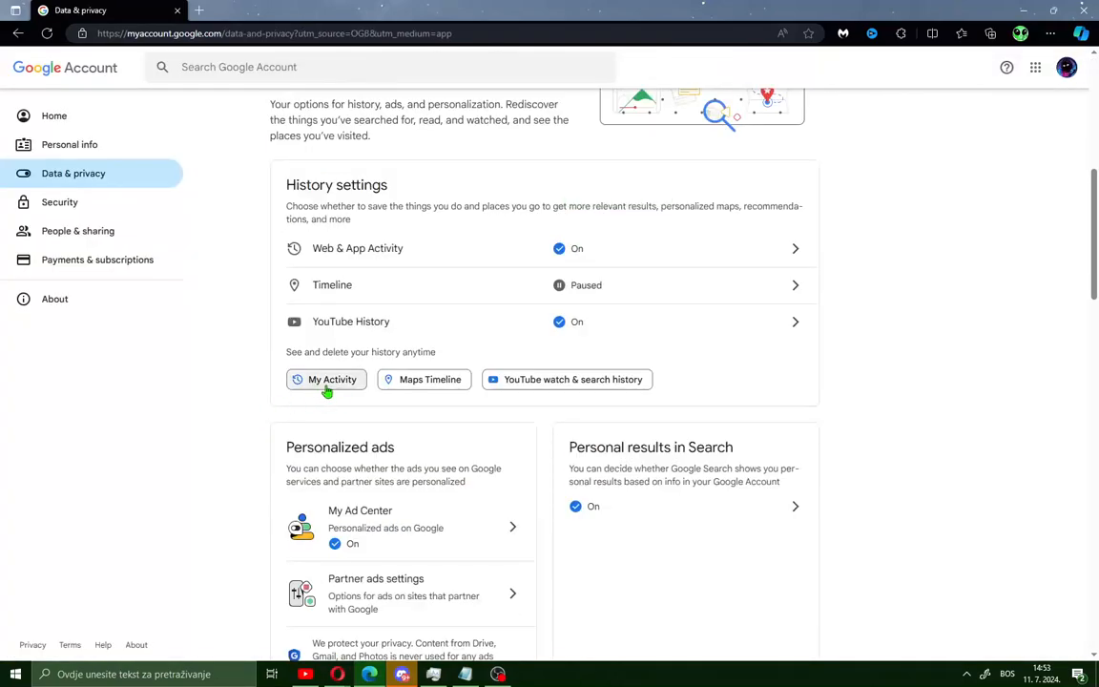
click(332, 378)
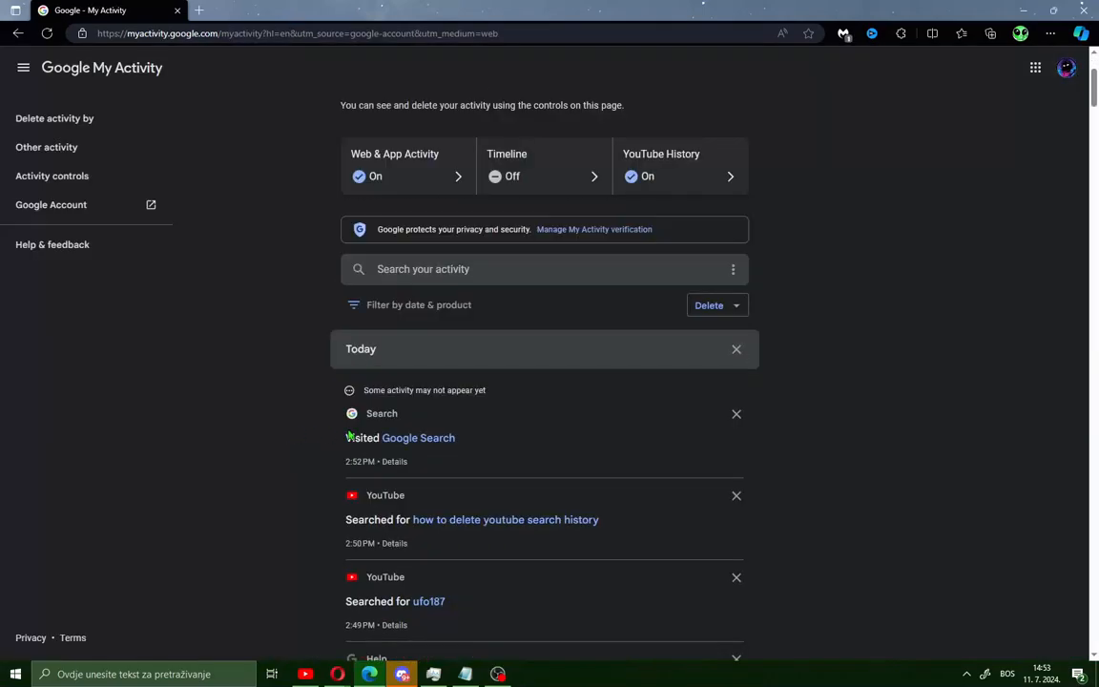
Delete all Search activity, confirming and dismissing the completion message
click(710, 306)
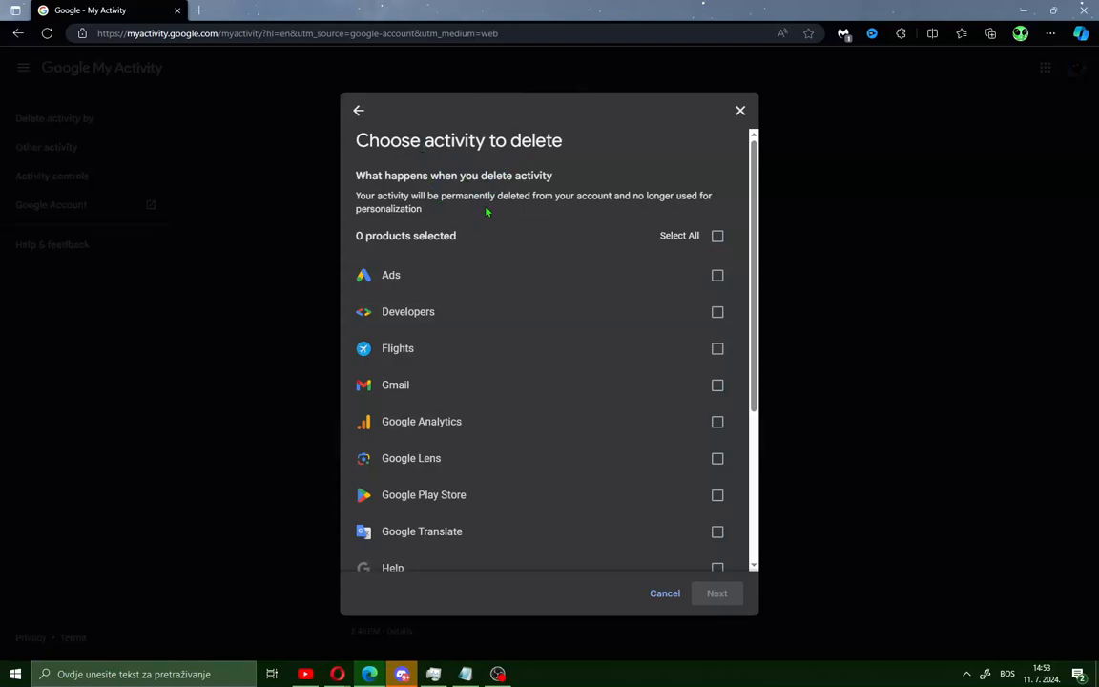
scroll(down, 3)
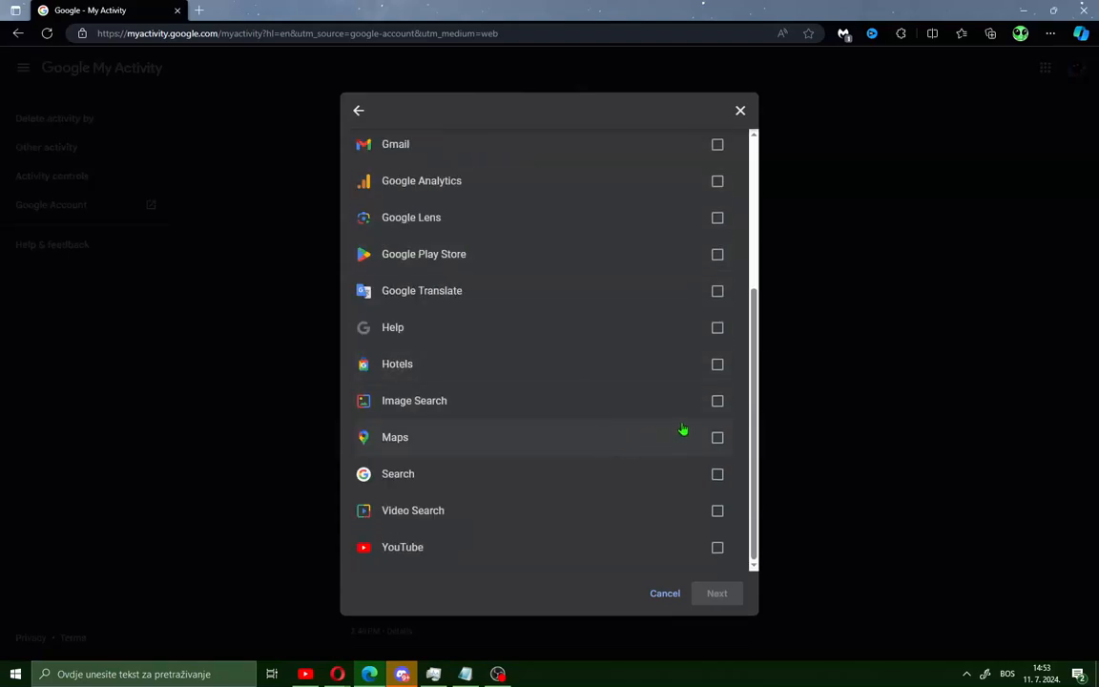
click(718, 474)
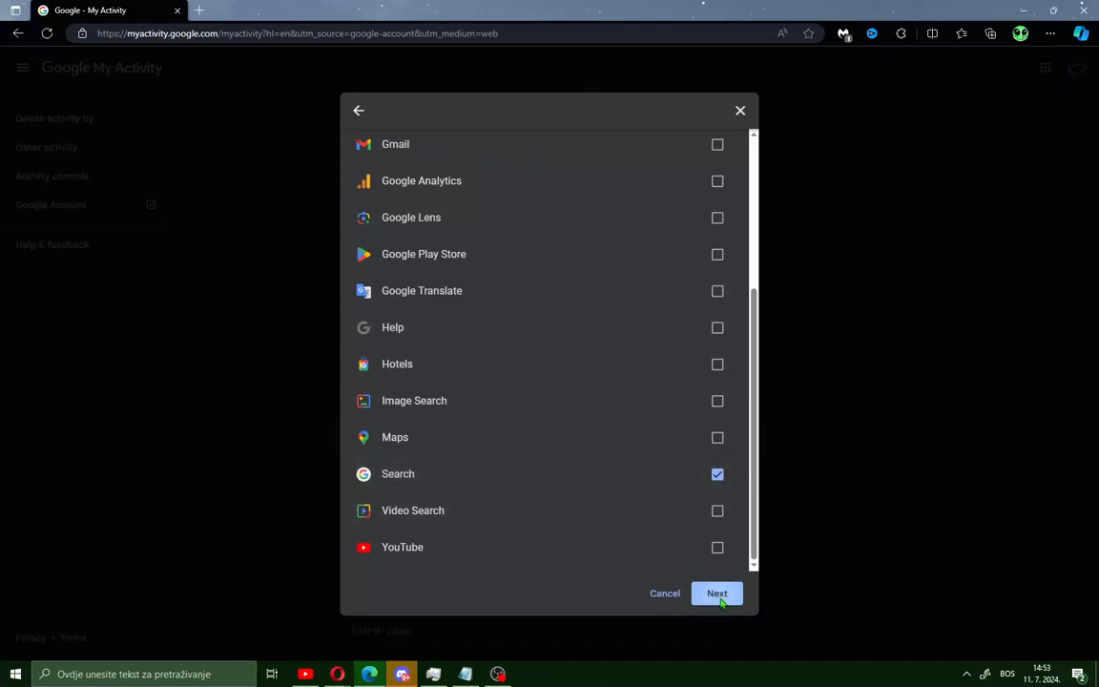
click(717, 592)
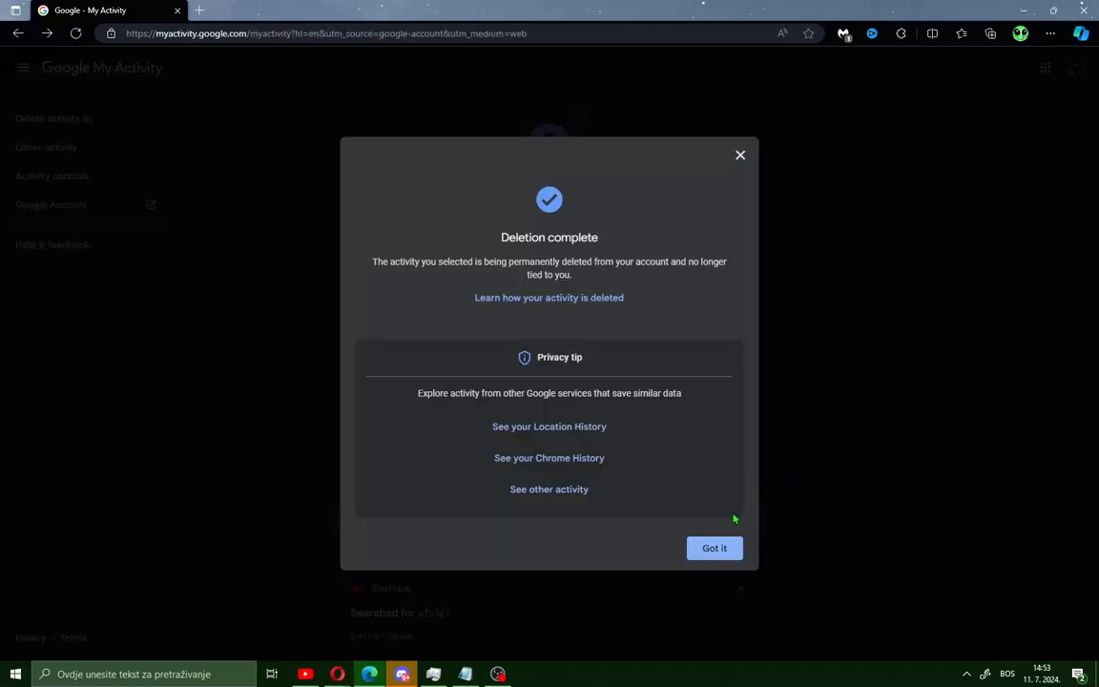
click(714, 548)
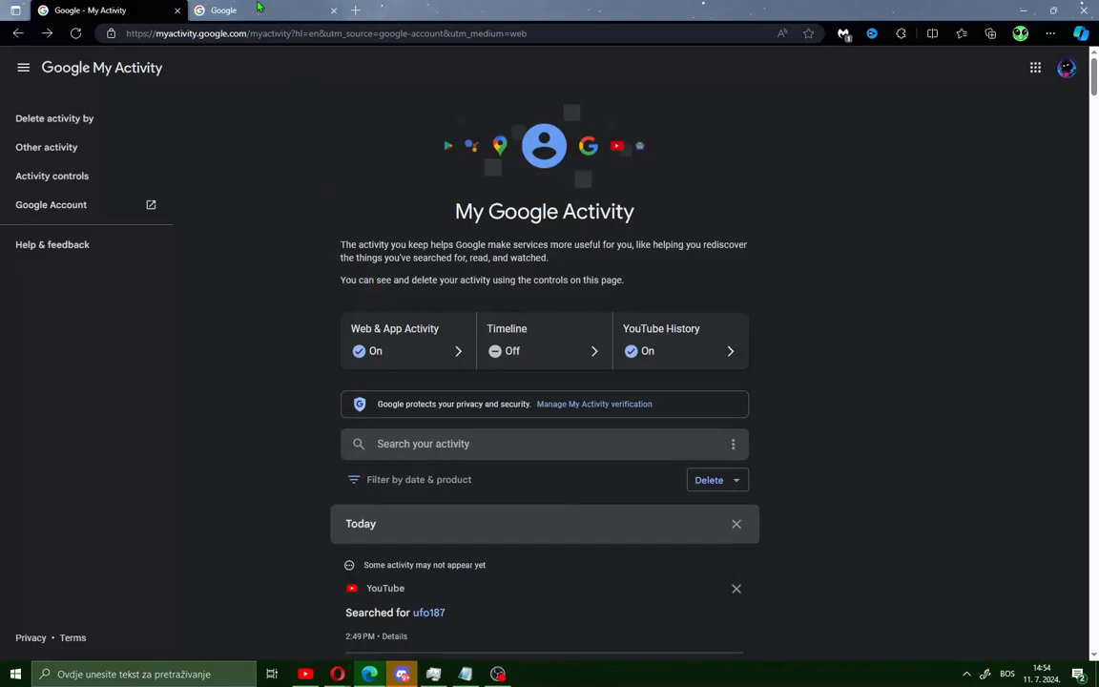
On the Google tab, enter 'ufo187' to check that no search-history suggestions appear
click(223, 11)
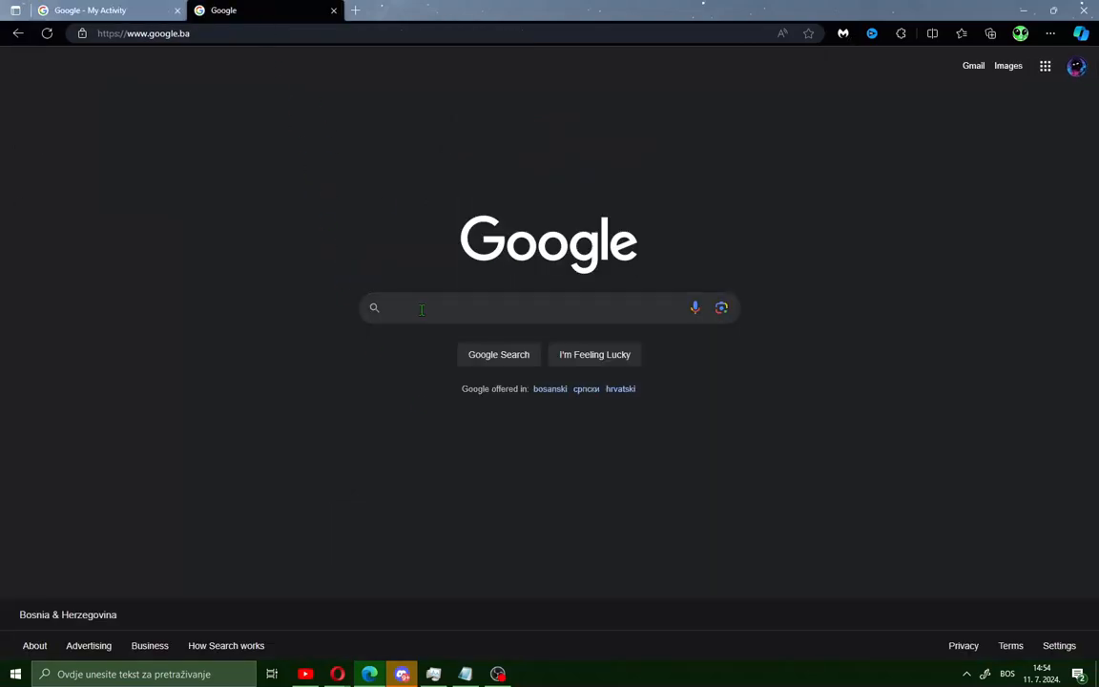
text(ufo187)
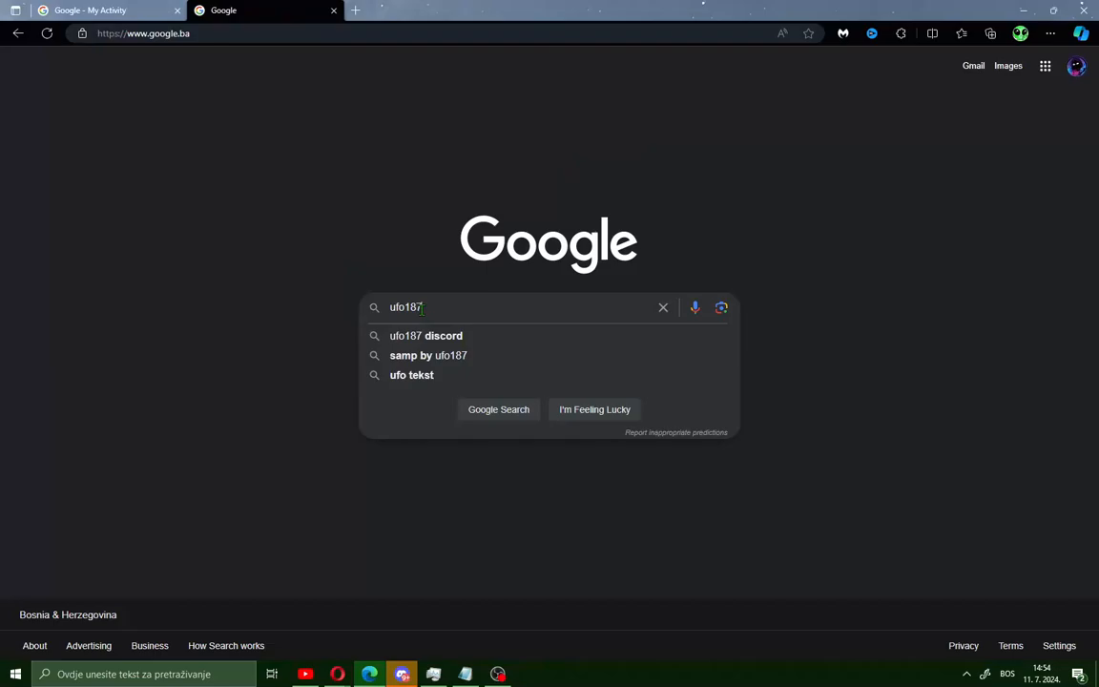